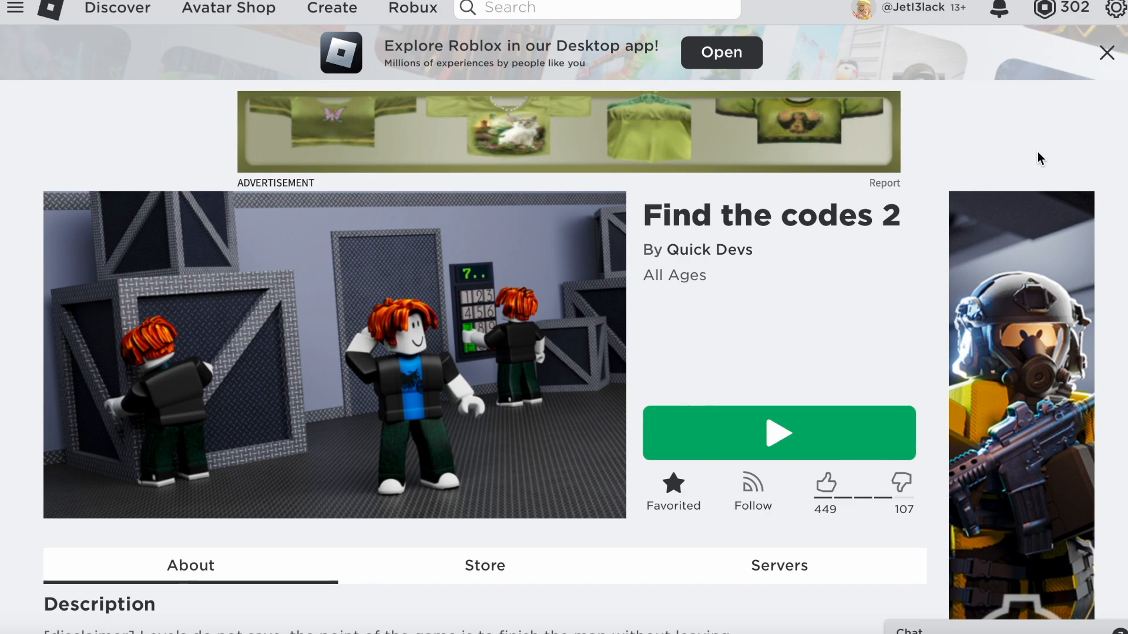
Scroll down the Find the codes 2 page to browse its Badges section
scroll("down", 3)
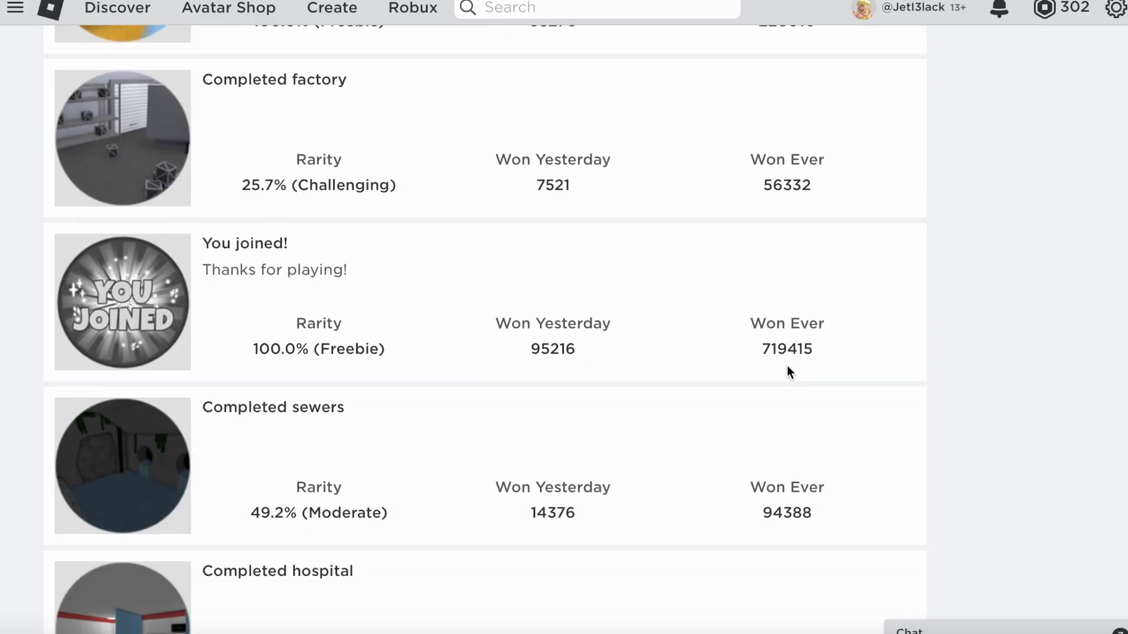
scroll("down", 3)
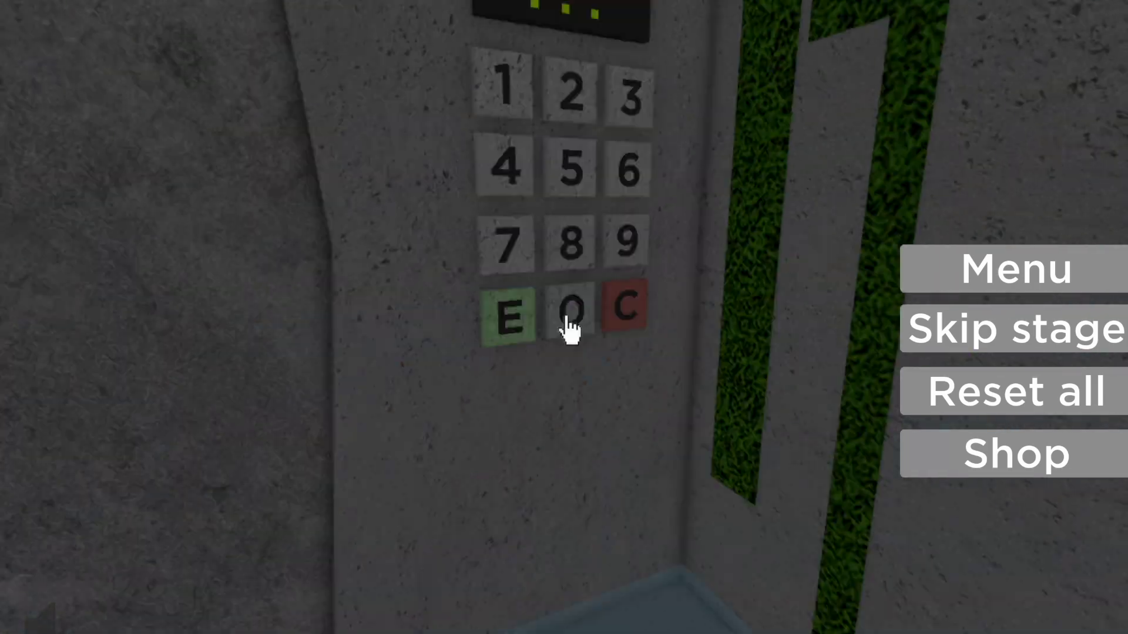
Enter a digit of the stage code on the in-game keypad
left_click(507, 244)
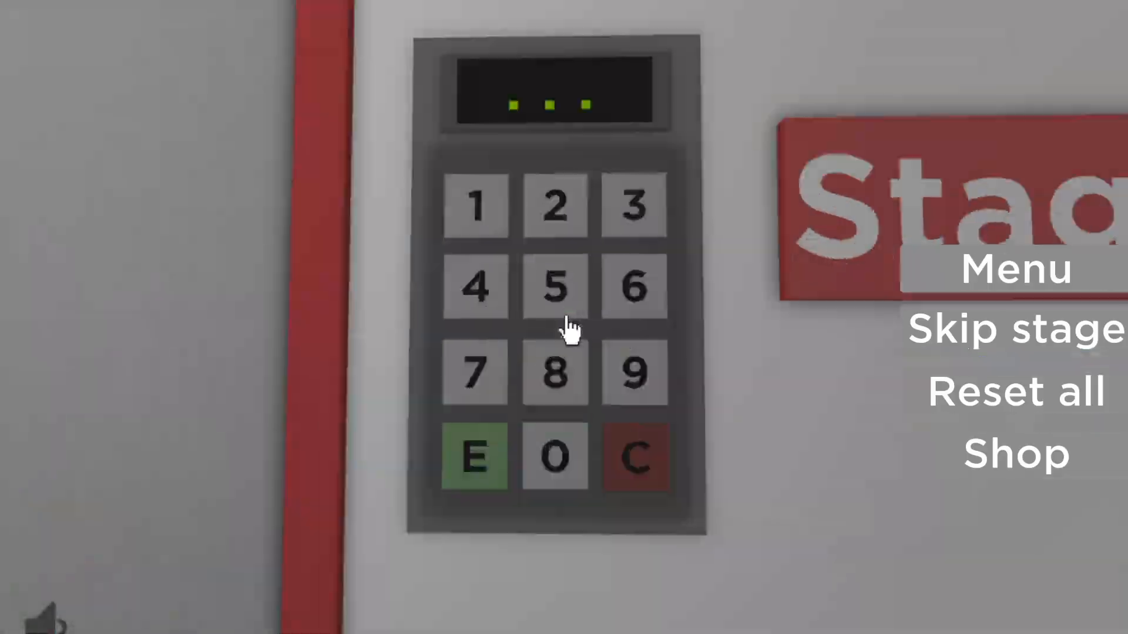
Punch in digits of the Stage 10 door code on the keypad
left_click(554, 286)
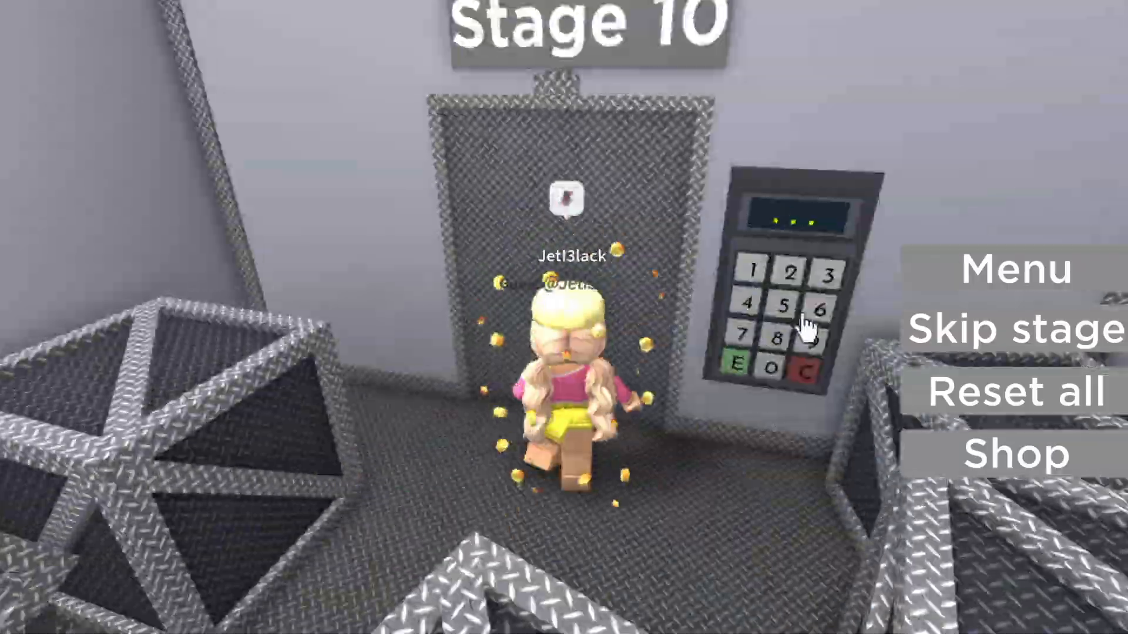
left_click(1008, 329)
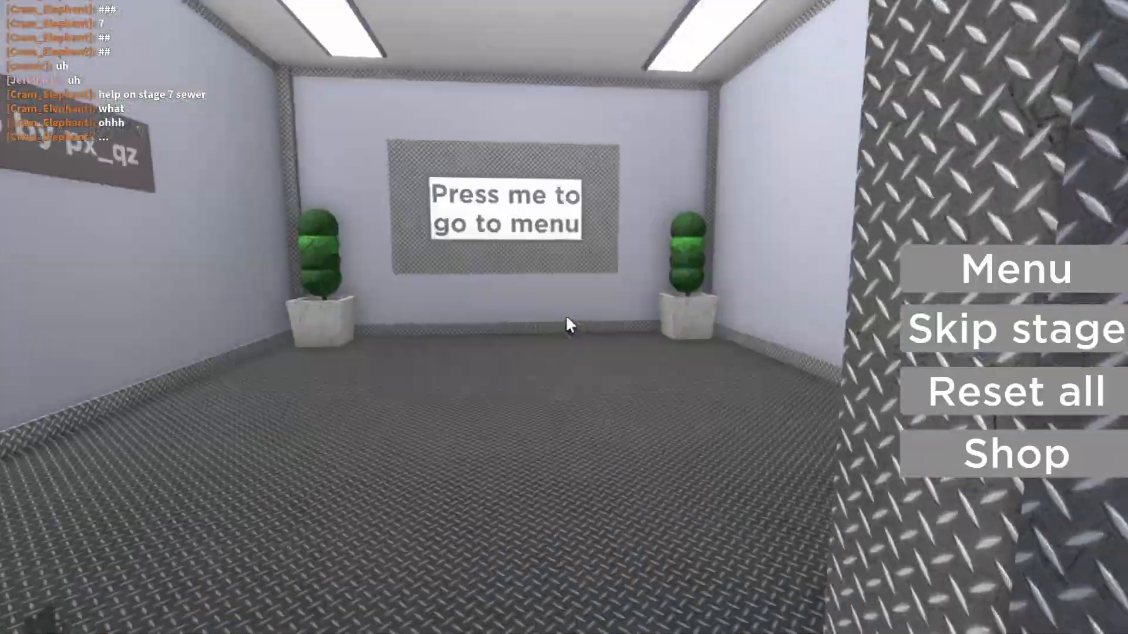
Enter the final room with the 'Press me to go to menu' sign
left_click(505, 209)
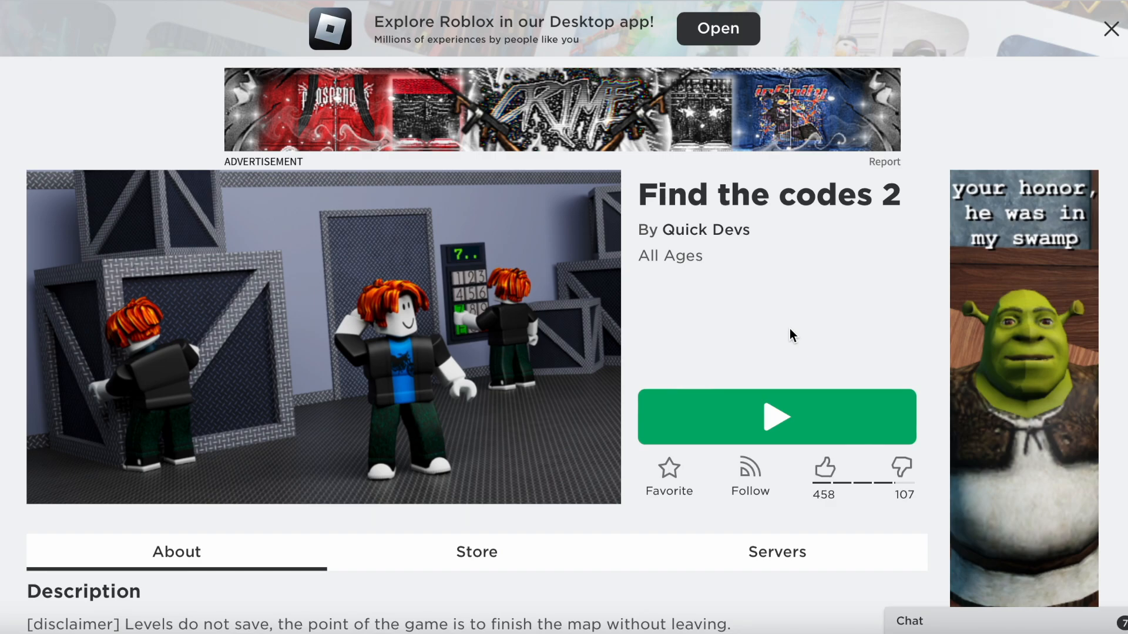
Scroll through the Badges section down to the island, factory, sewers and hospital completion badges
scroll("down", 3)
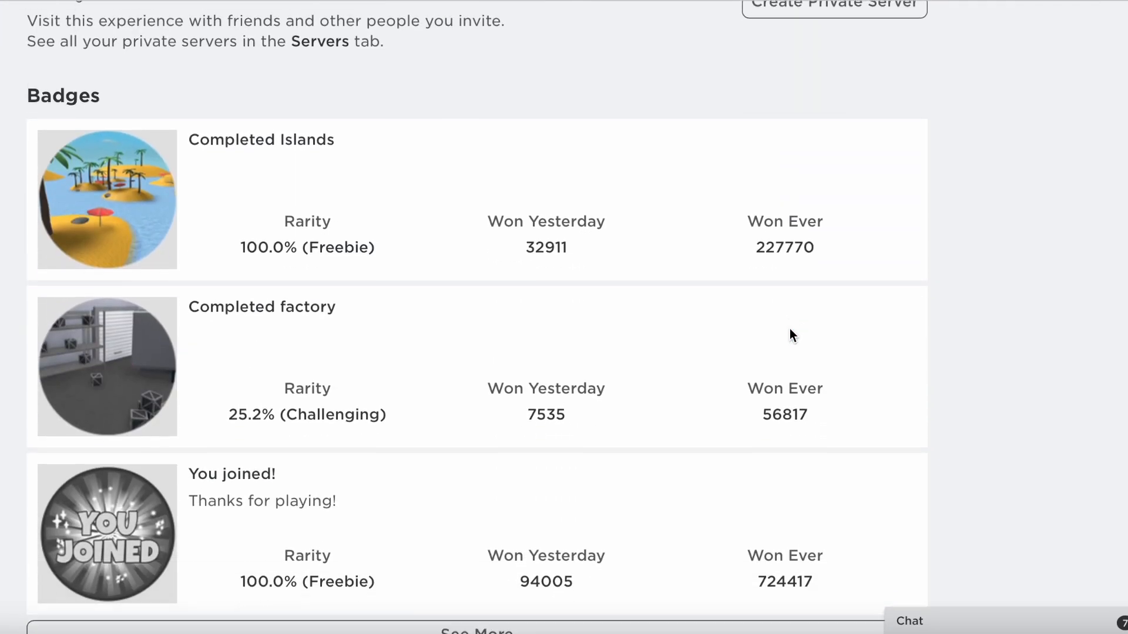
scroll("down", 3)
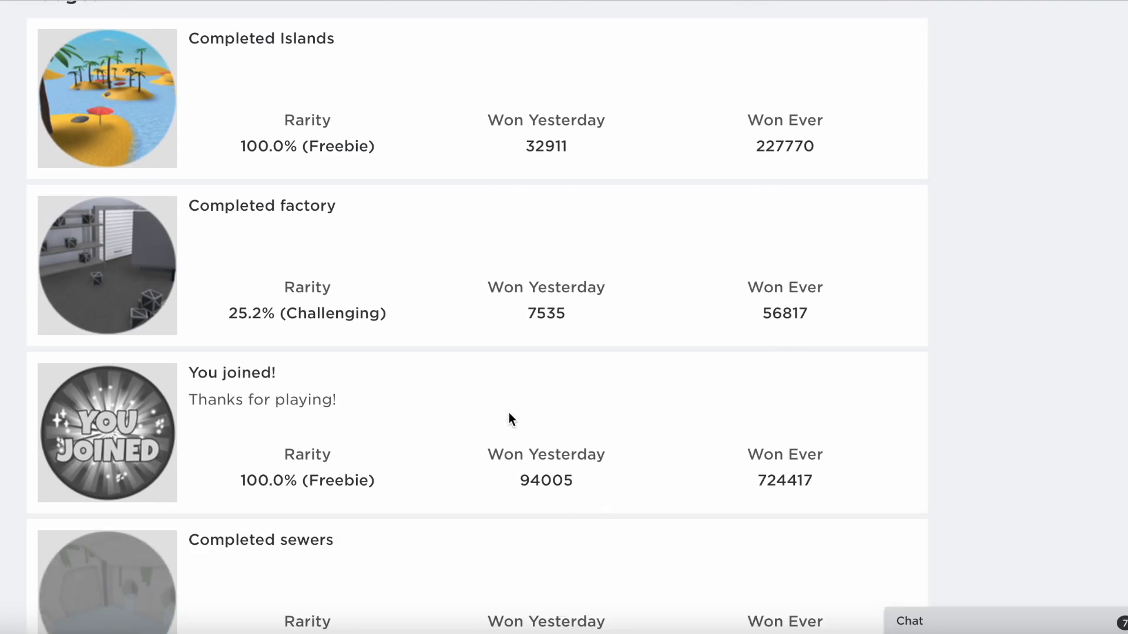
scroll("down", 3)
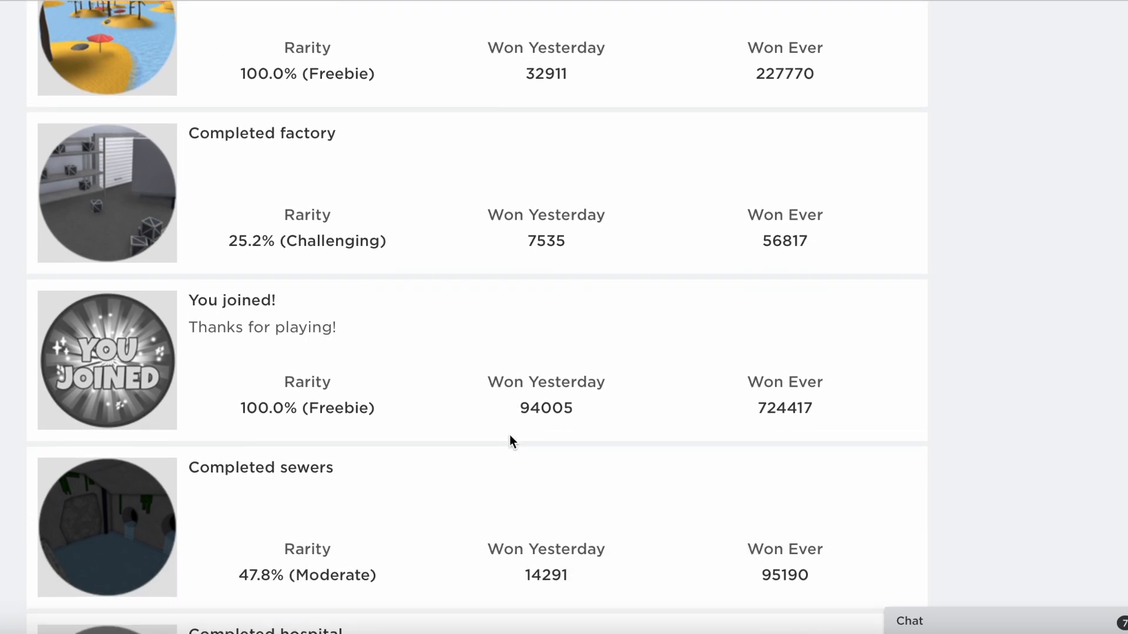
scroll("down", 3)
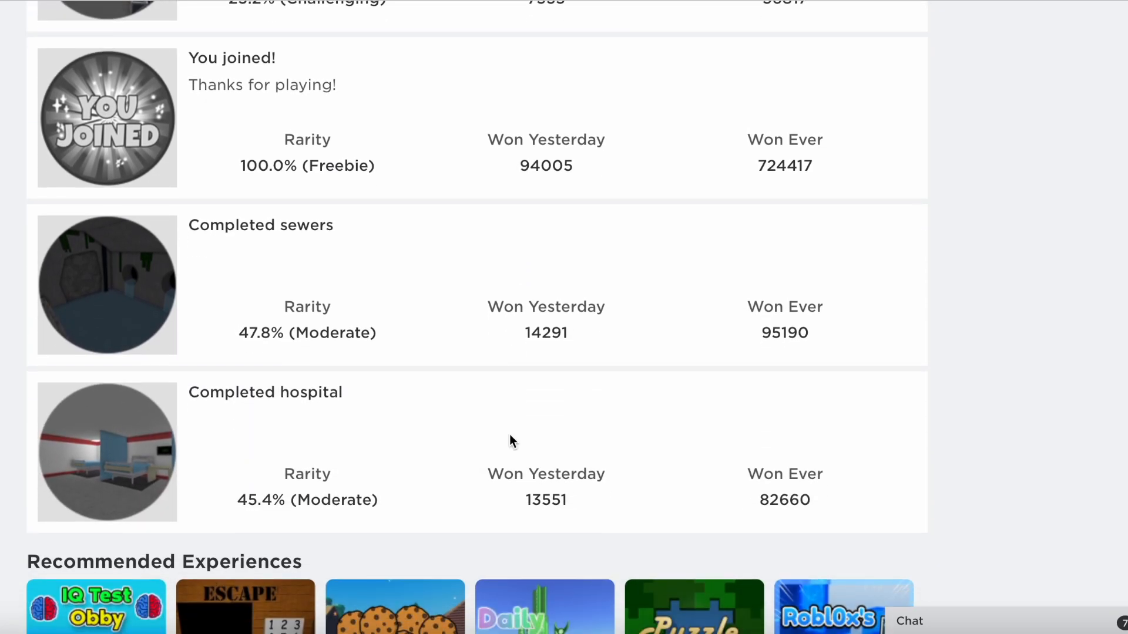
scroll("up", 3)
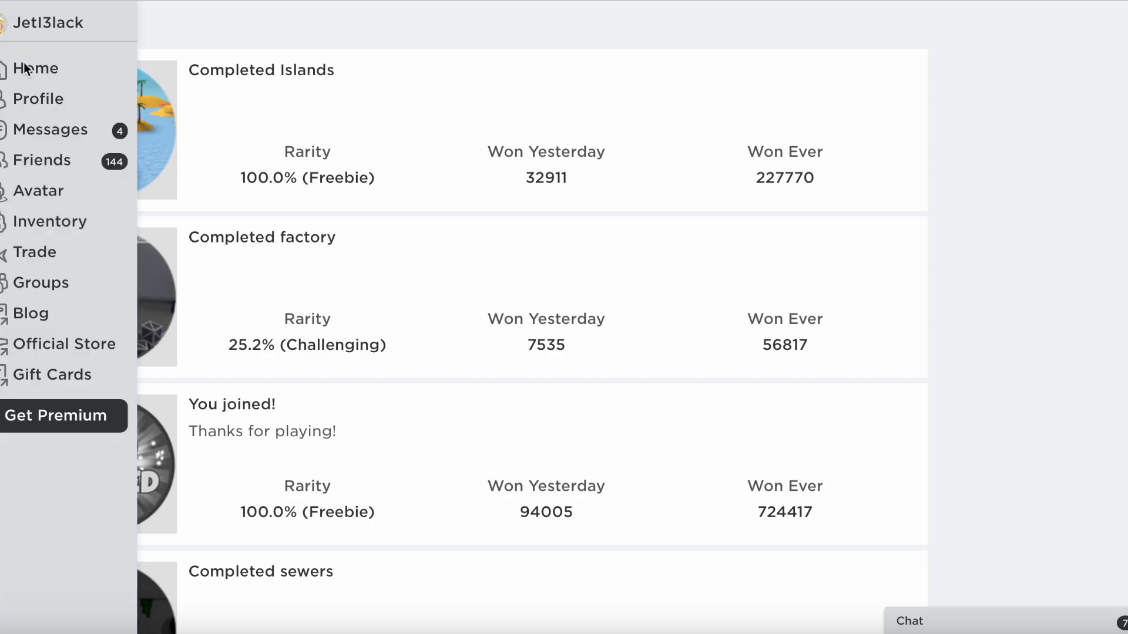
mouse_move(43, 104)
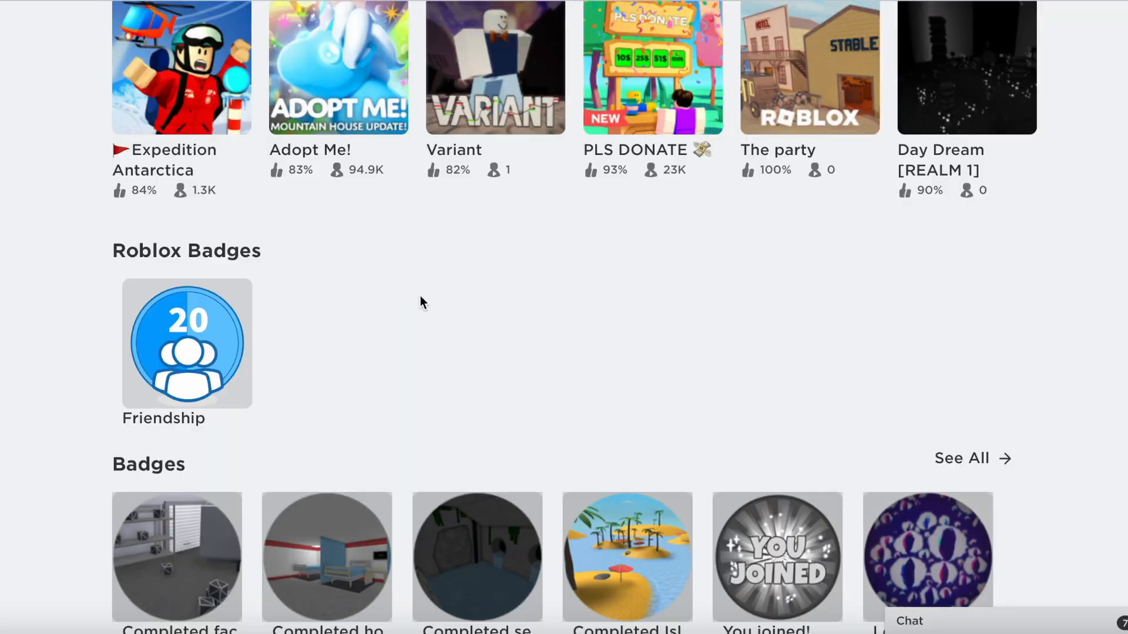
Scroll the profile page down to its Badges section showing the earned game badges
scroll("down", 3)
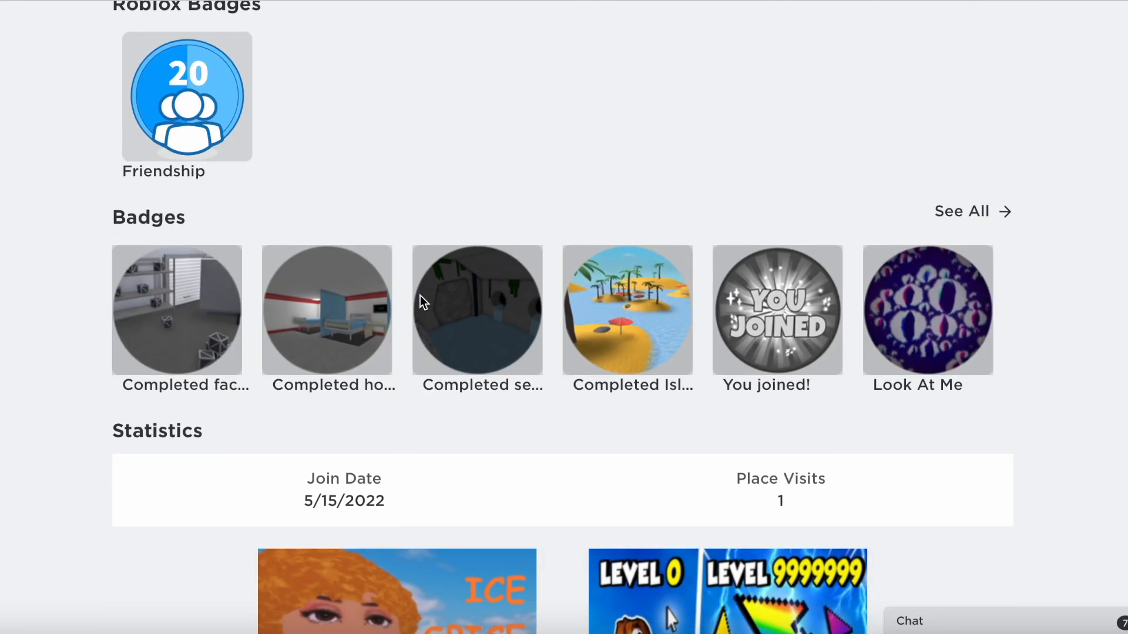